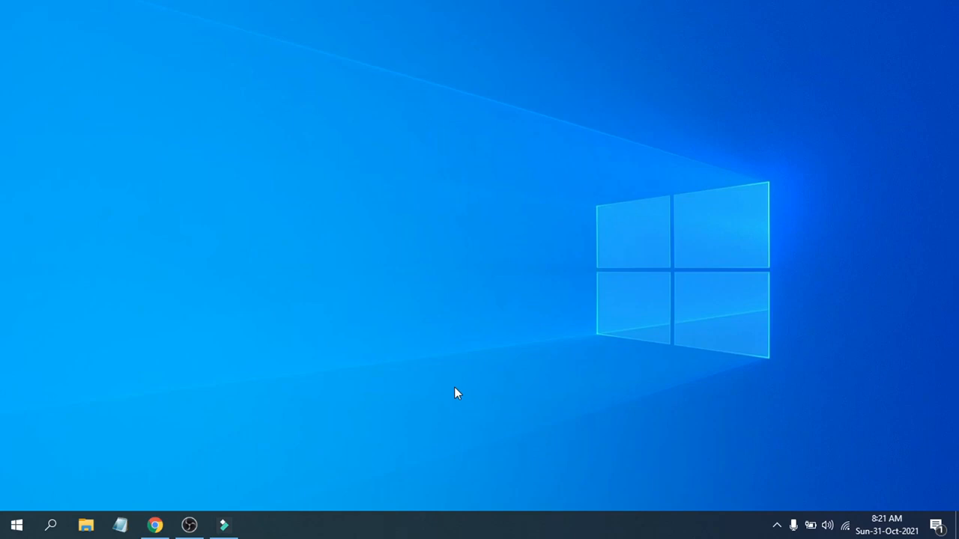
pyautogui.moveTo(473, 408)
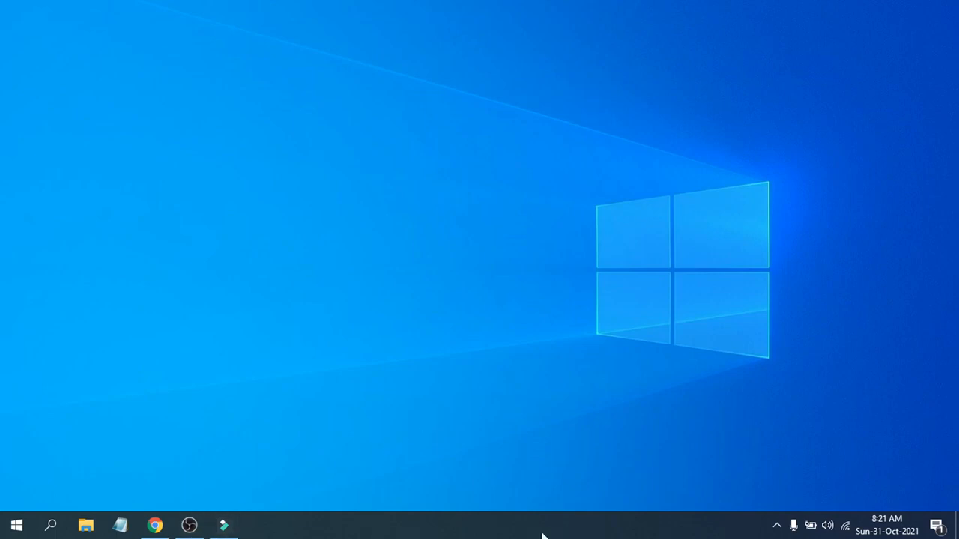
pyautogui.moveTo(398, 529)
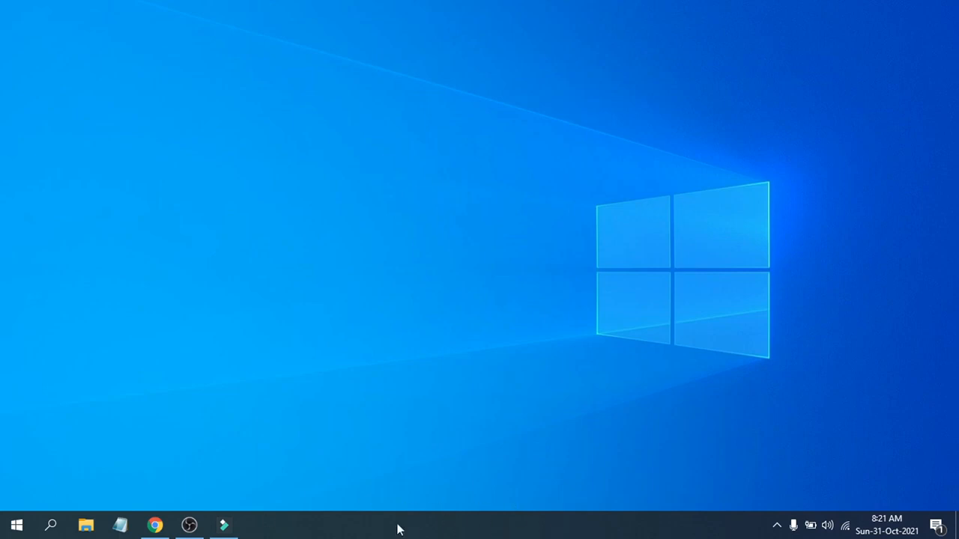
pyautogui.moveTo(486, 485)
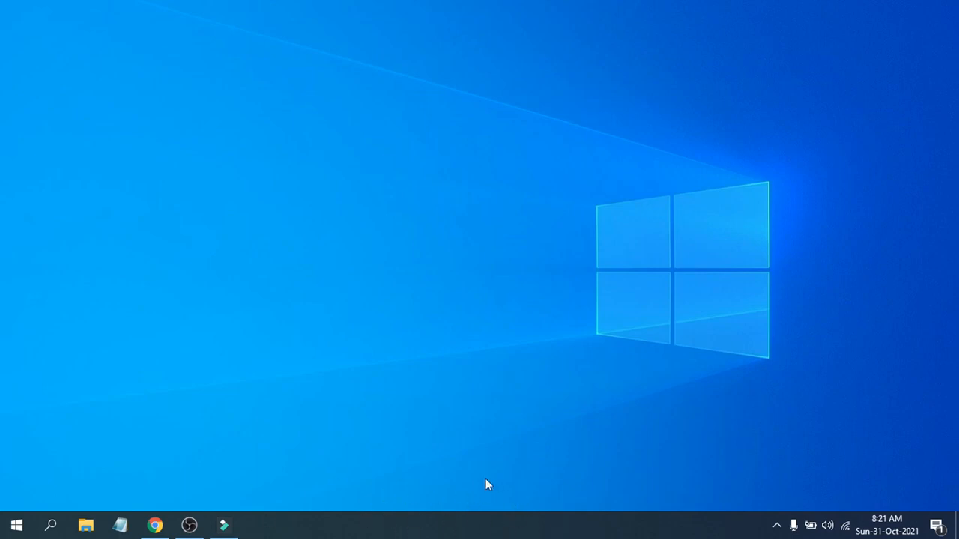
pyautogui.moveTo(484, 479)
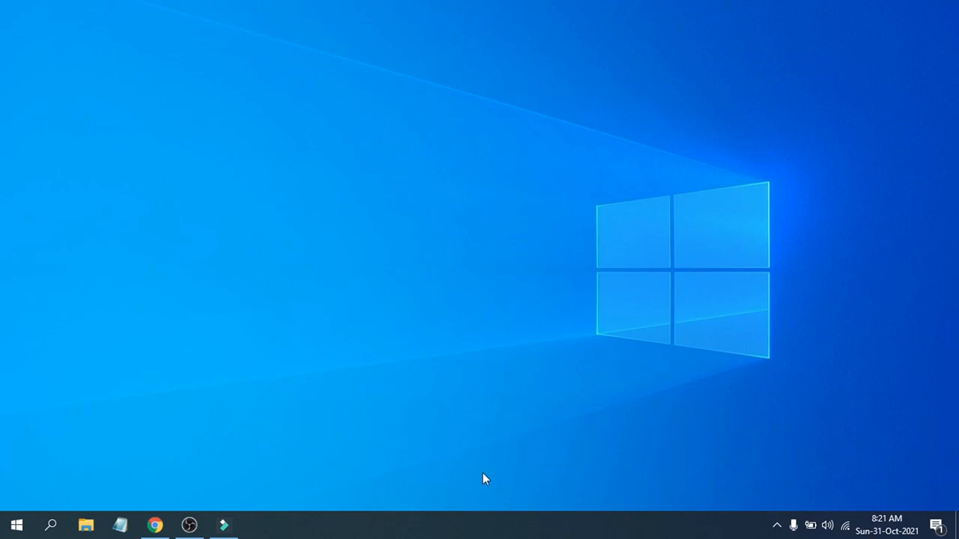
pyautogui.moveTo(496, 525)
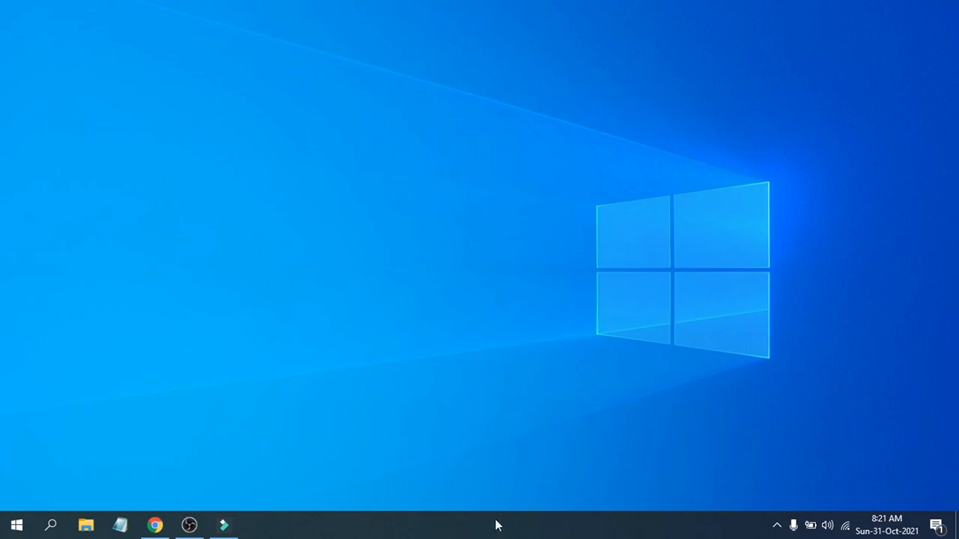
# Enable the Links toolbar from the taskbar's Toolbars menu so it sits beside the system tray.
pyautogui.rightClick(494, 524)
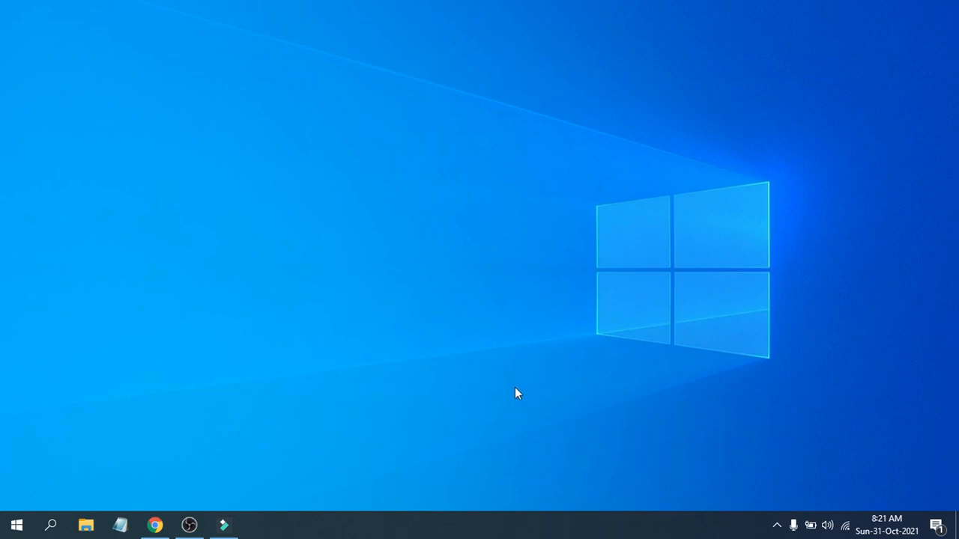
pyautogui.moveTo(494, 533)
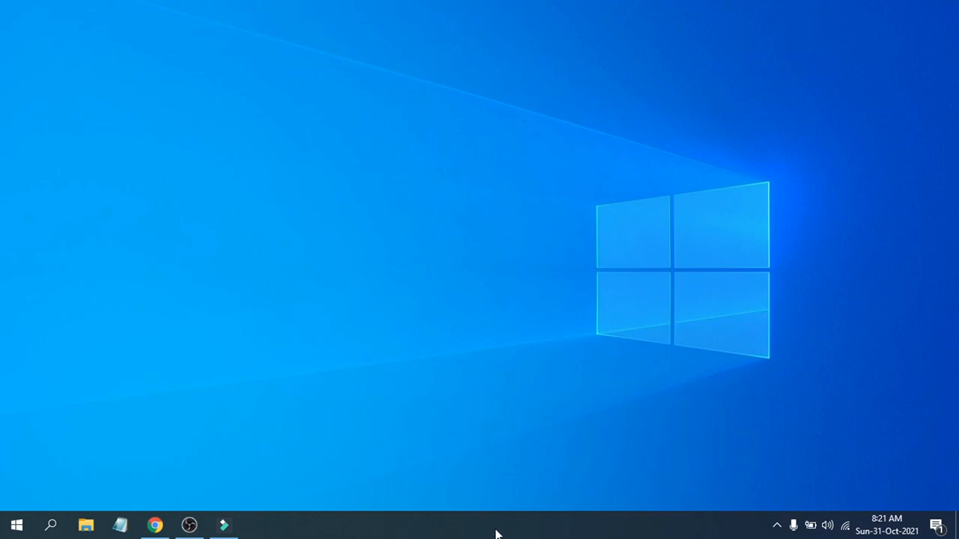
pyautogui.rightClick(494, 527)
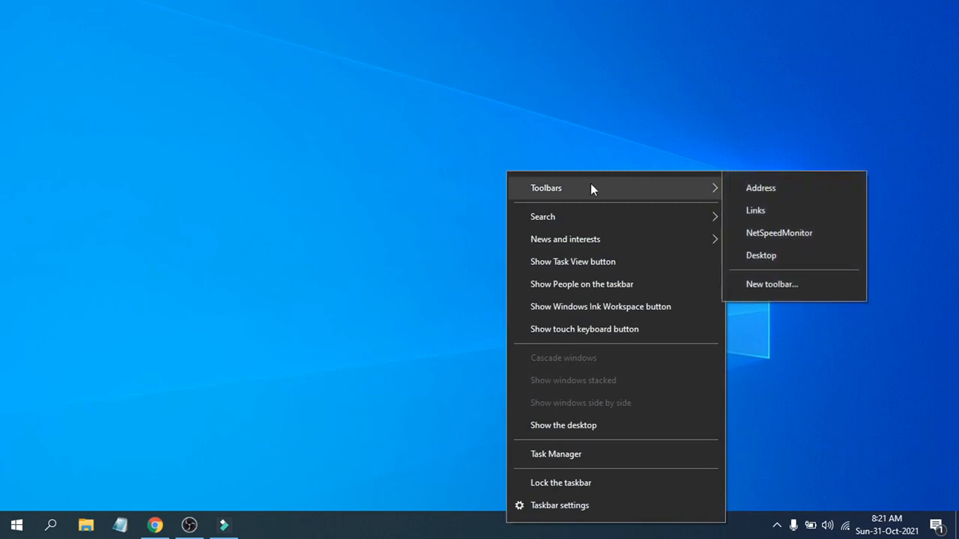
pyautogui.moveTo(761, 188)
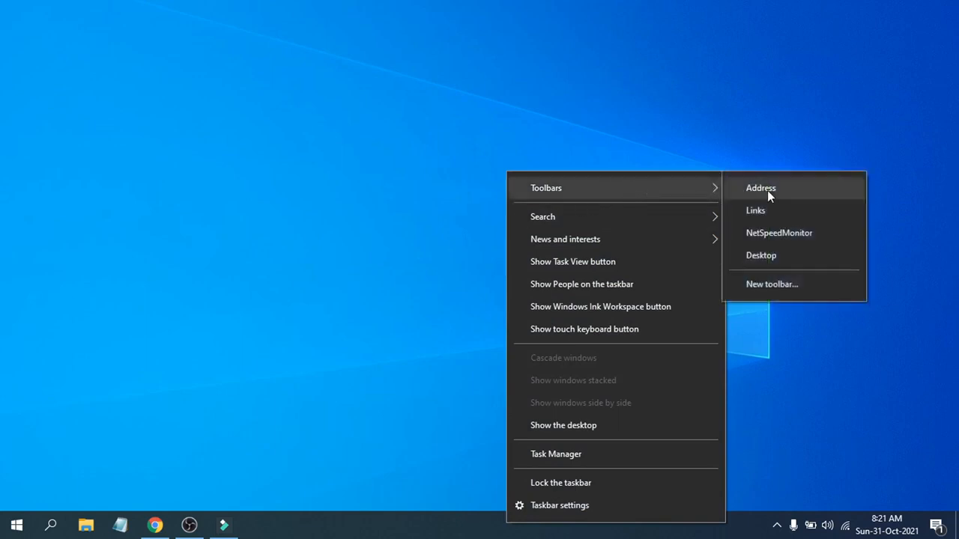
pyautogui.moveTo(755, 210)
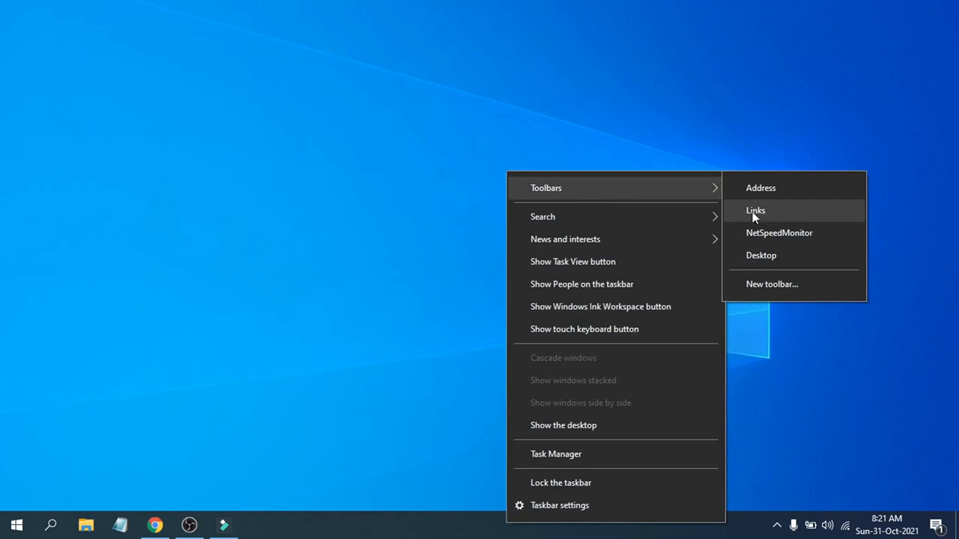
pyautogui.click(755, 210)
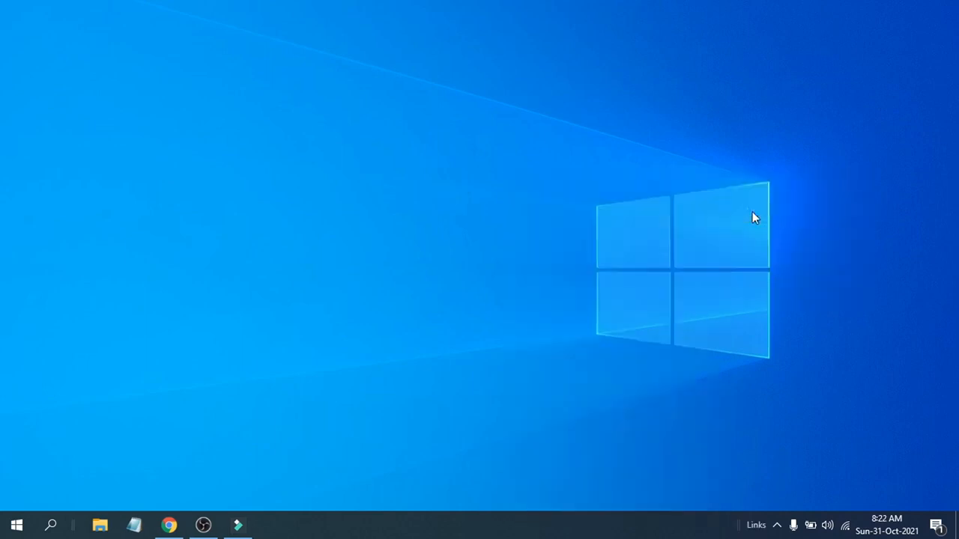
pyautogui.moveTo(711, 505)
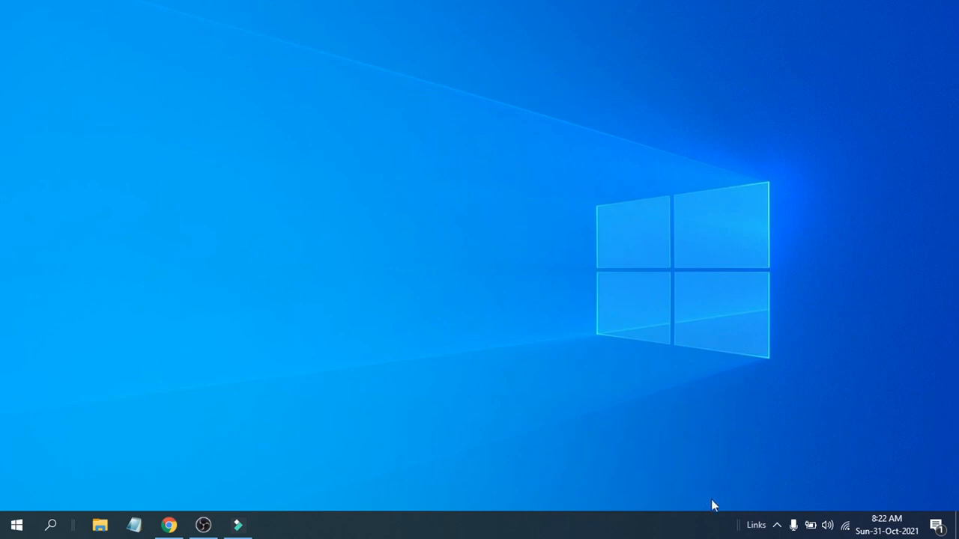
pyautogui.moveTo(740, 506)
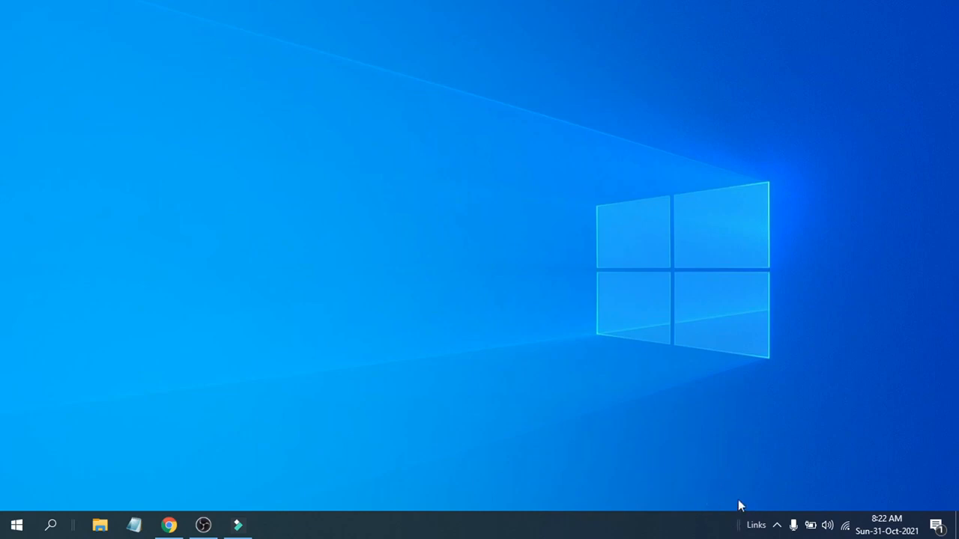
pyautogui.moveTo(746, 532)
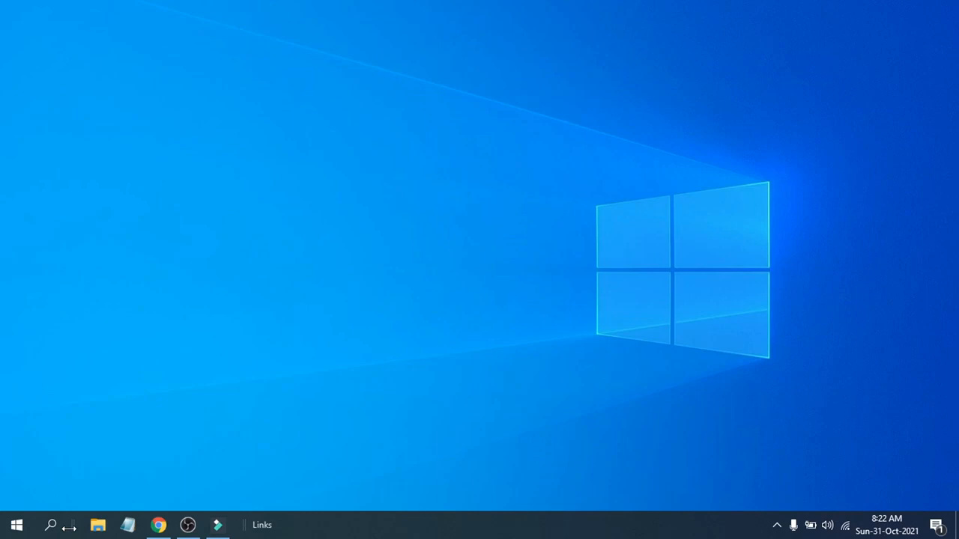
pyautogui.moveTo(72, 525)
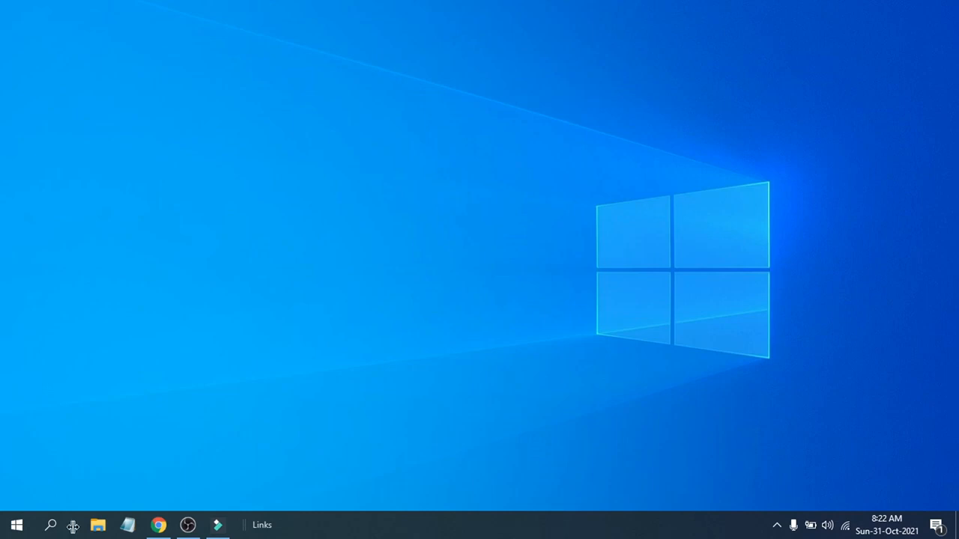
pyautogui.moveTo(117, 528)
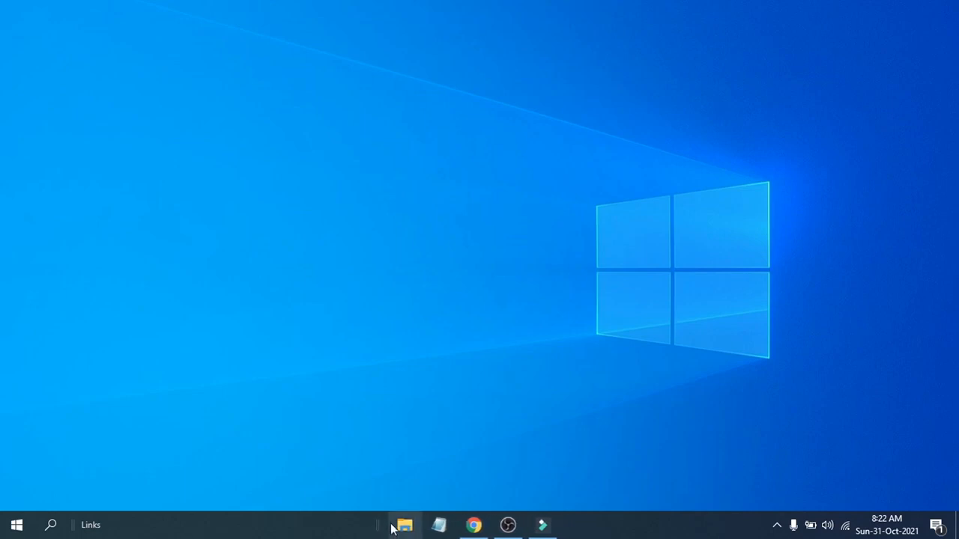
pyautogui.moveTo(127, 532)
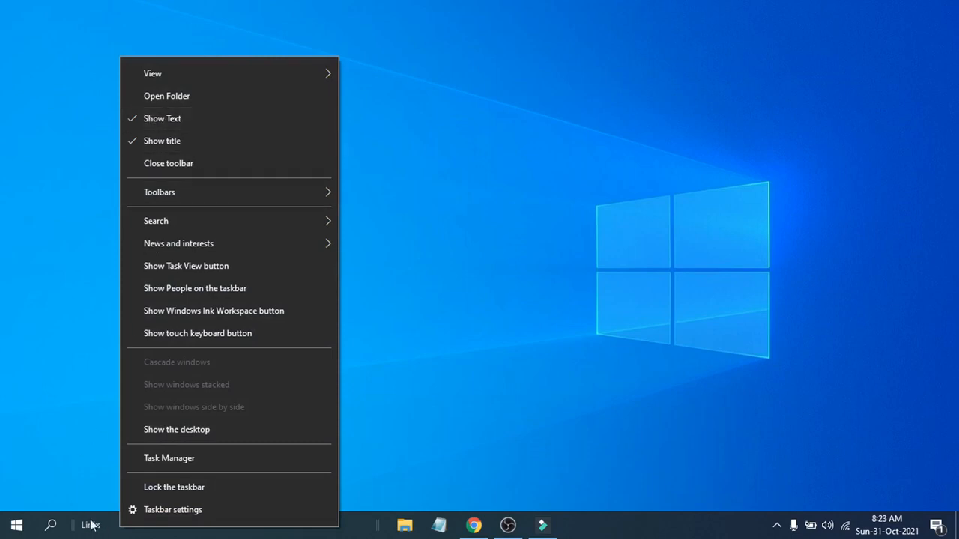
pyautogui.moveTo(103, 521)
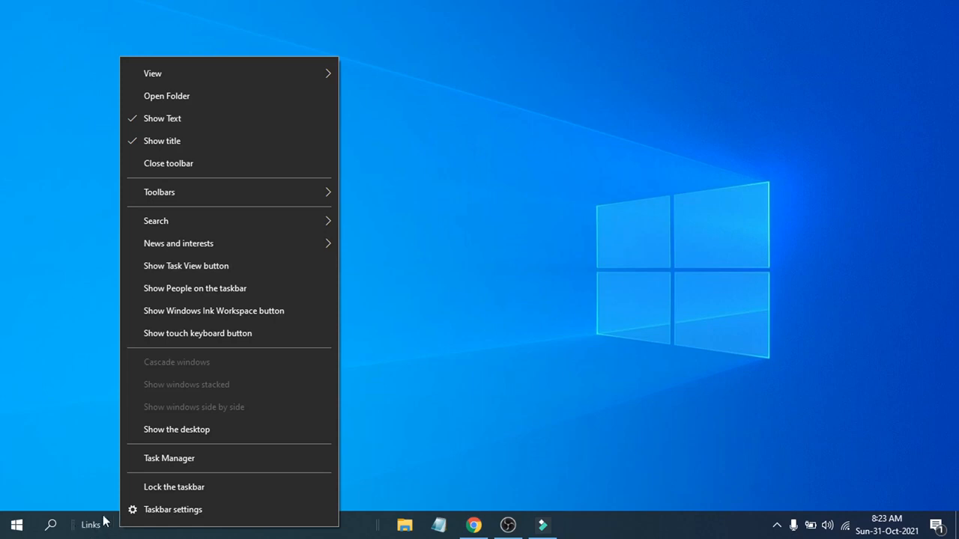
pyautogui.moveTo(183, 147)
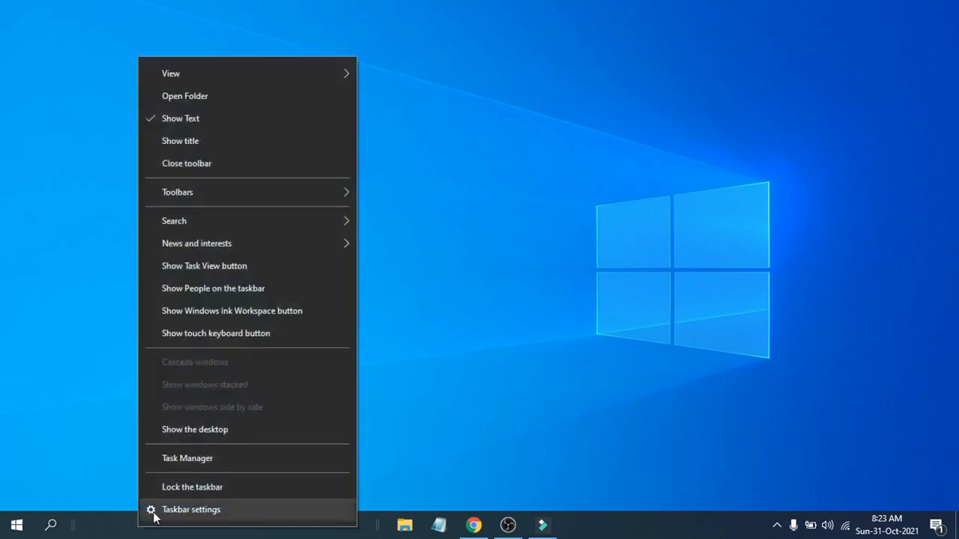
pyautogui.moveTo(191, 119)
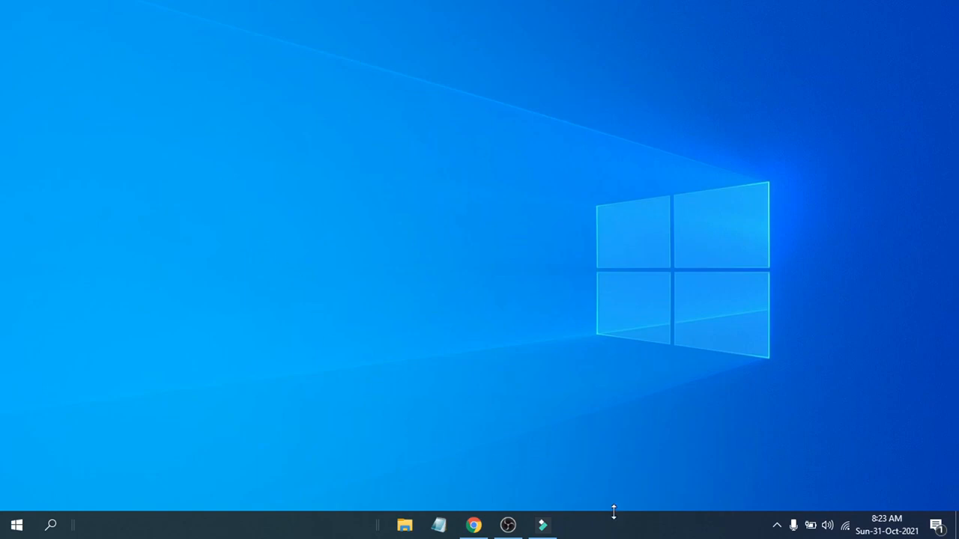
pyautogui.moveTo(592, 536)
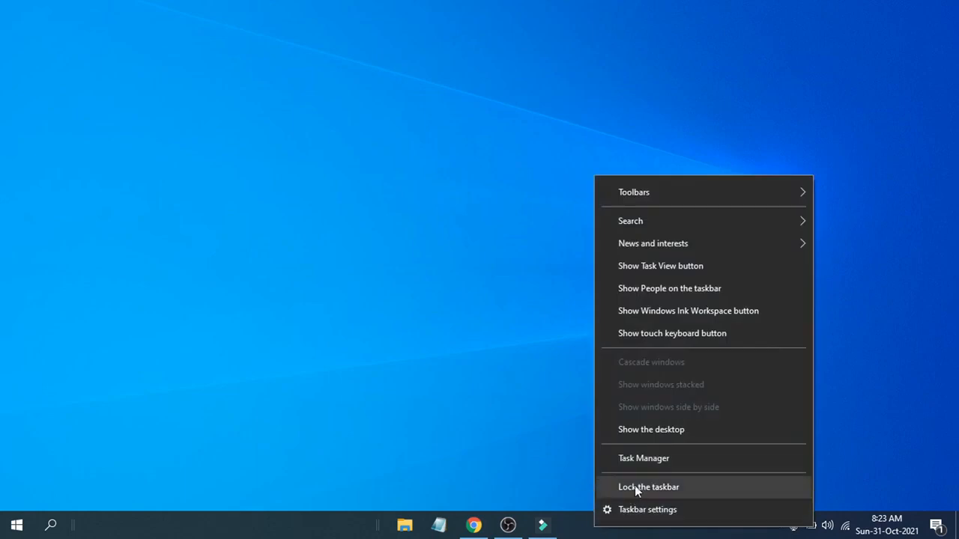
# Turn on Lock the taskbar so the centered icons stay fixed and divider handles vanish.
pyautogui.click(647, 487)
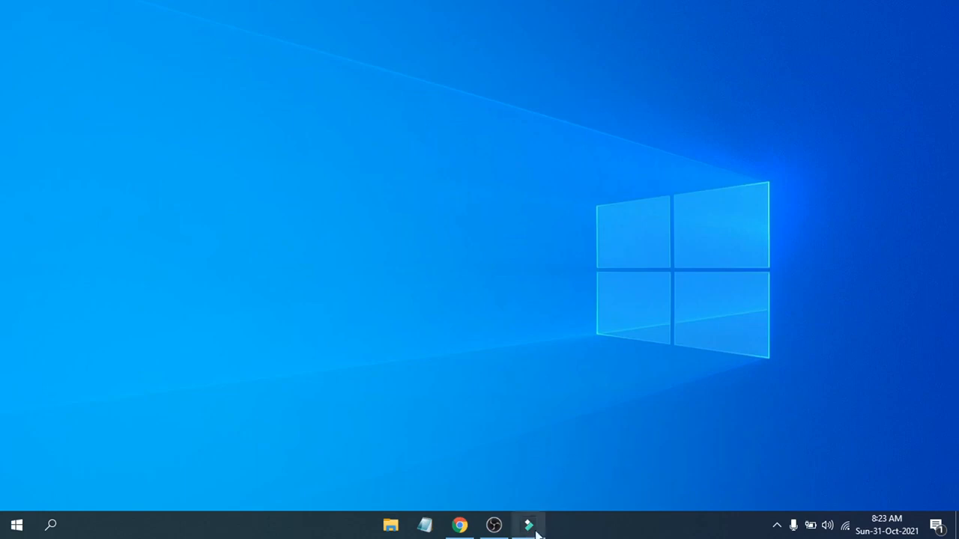
pyautogui.moveTo(494, 524)
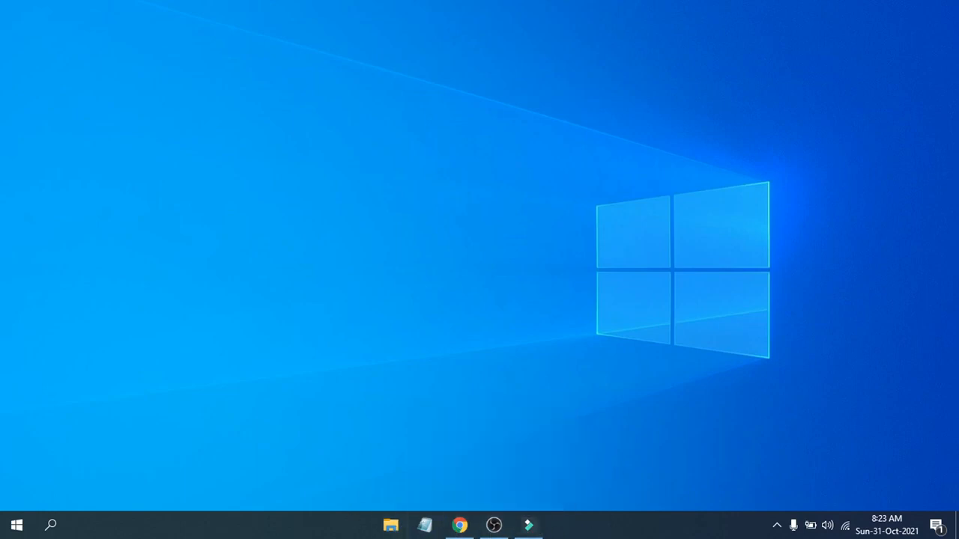
pyautogui.moveTo(562, 509)
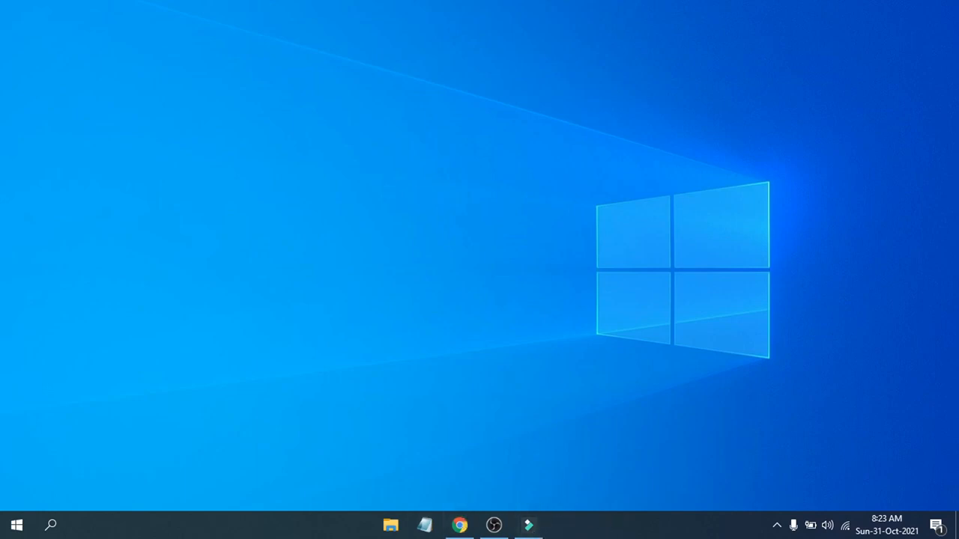
pyautogui.moveTo(607, 536)
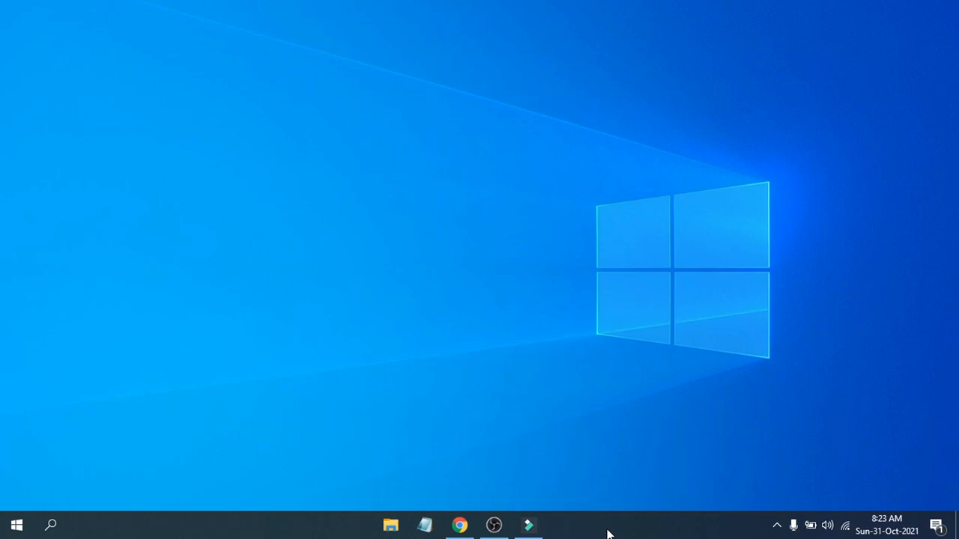
pyautogui.moveTo(616, 534)
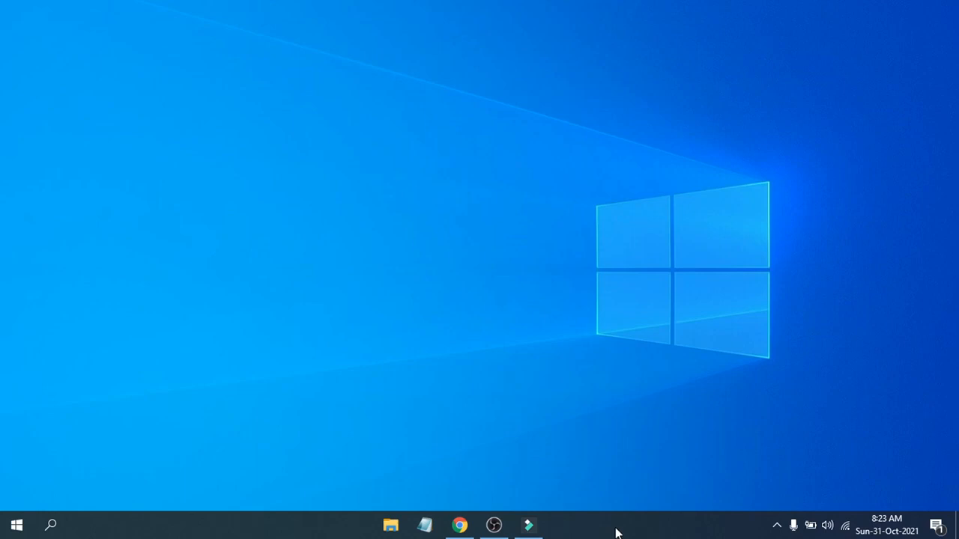